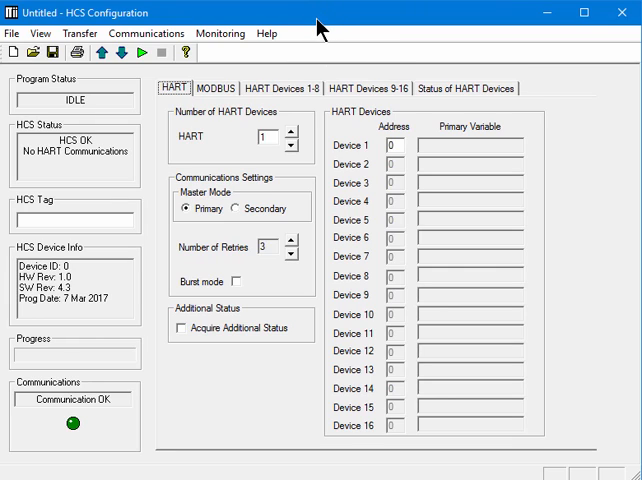
mouse_move(320, 24)
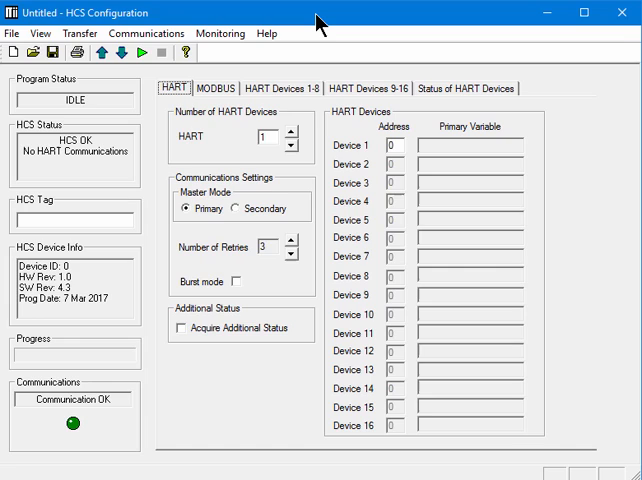
mouse_move(320, 40)
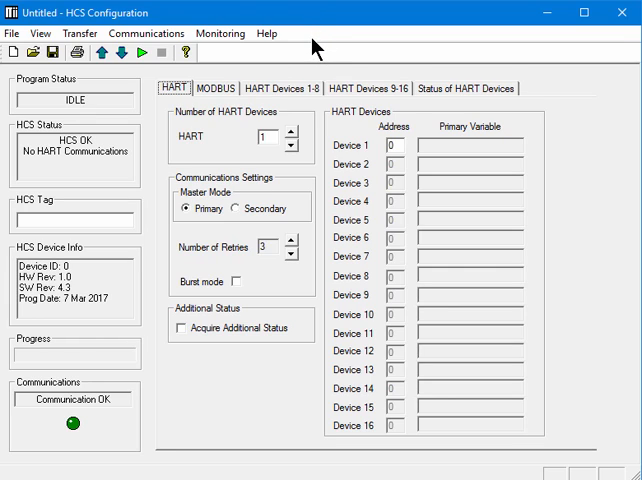
mouse_move(304, 64)
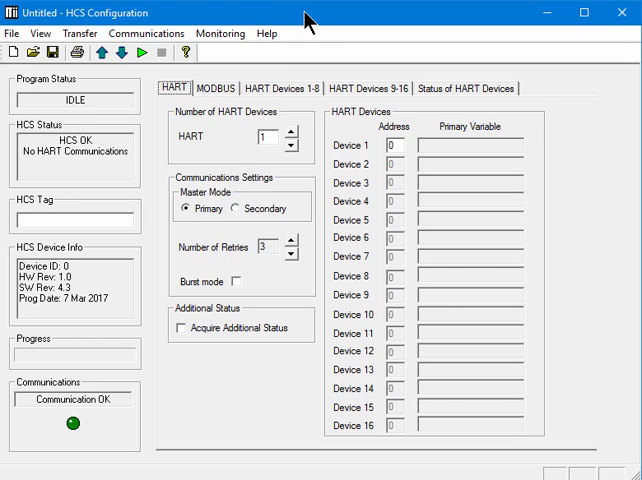
mouse_move(170, 24)
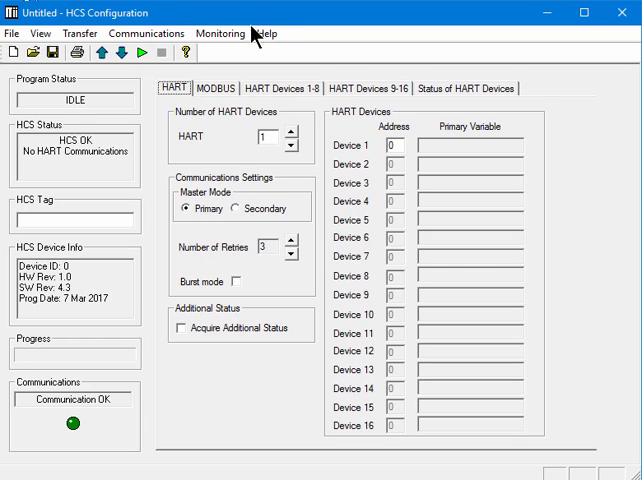
mouse_move(280, 24)
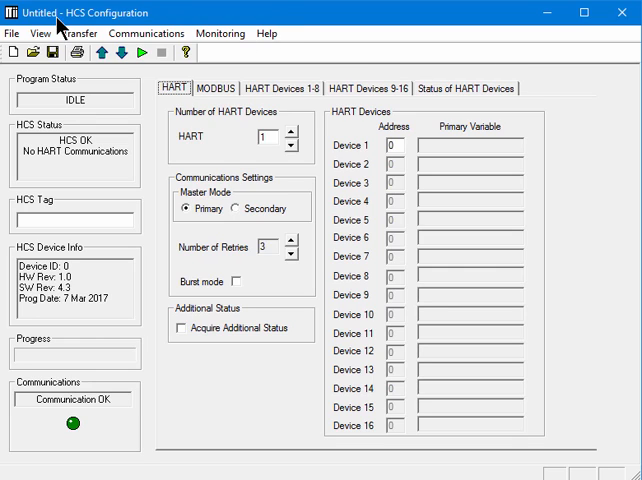
mouse_move(208, 22)
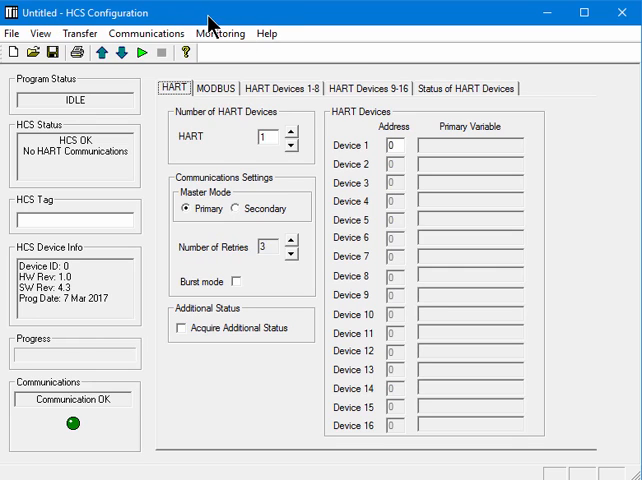
mouse_move(14, 40)
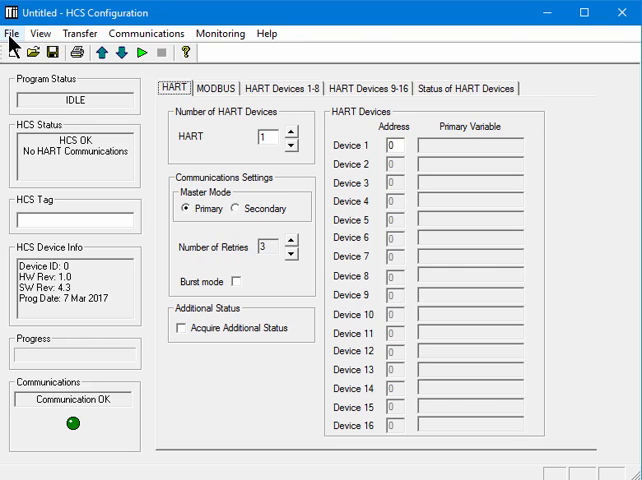
mouse_move(14, 42)
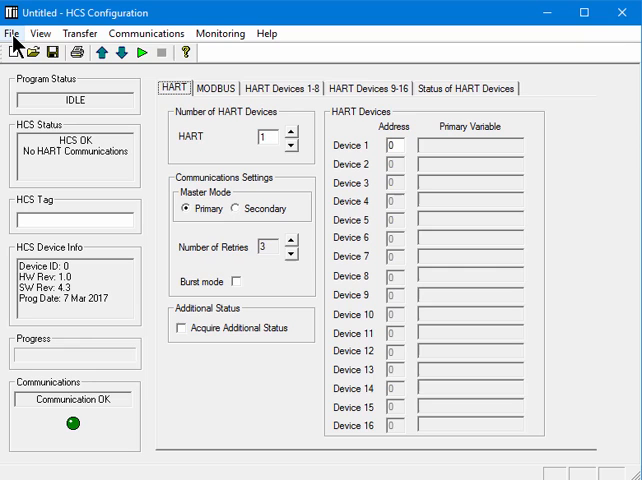
- Tour the File and transfer menus, then choose COMX to specify a custom COM port (currently 3)
click(14, 32)
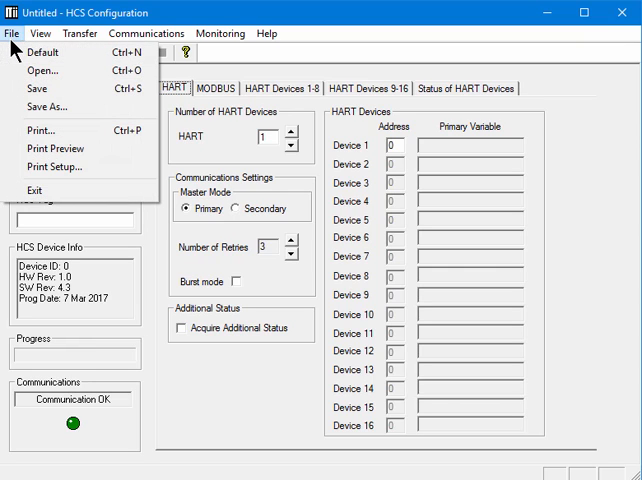
click(40, 32)
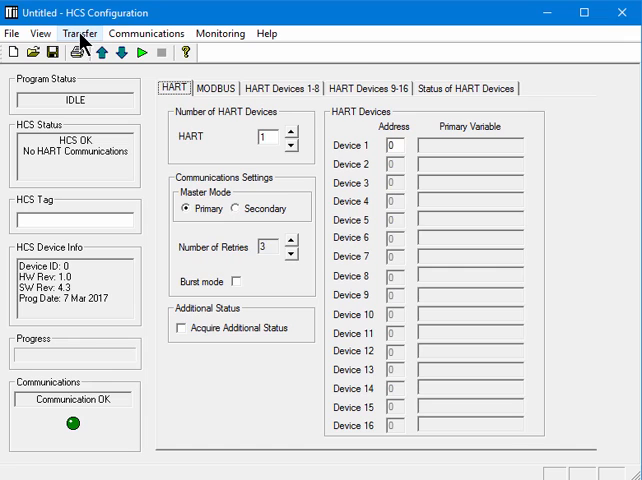
click(78, 32)
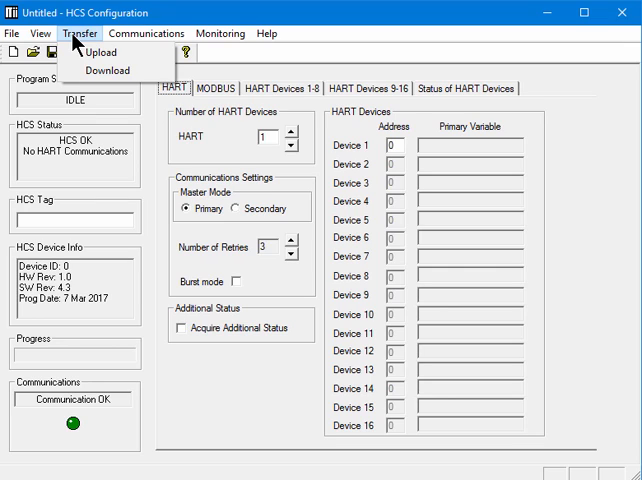
mouse_move(108, 70)
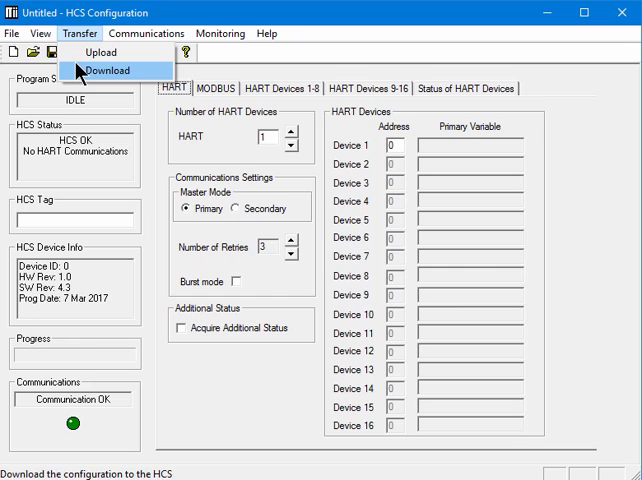
click(146, 32)
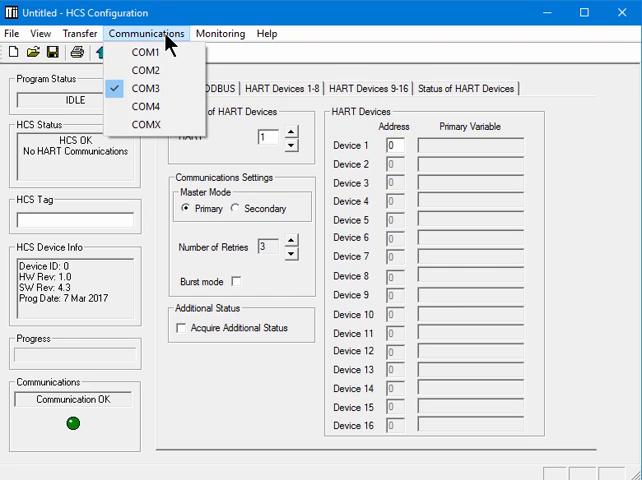
mouse_move(150, 126)
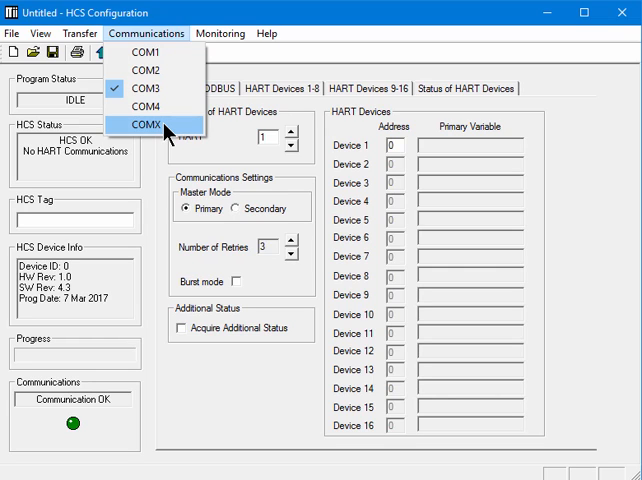
click(136, 124)
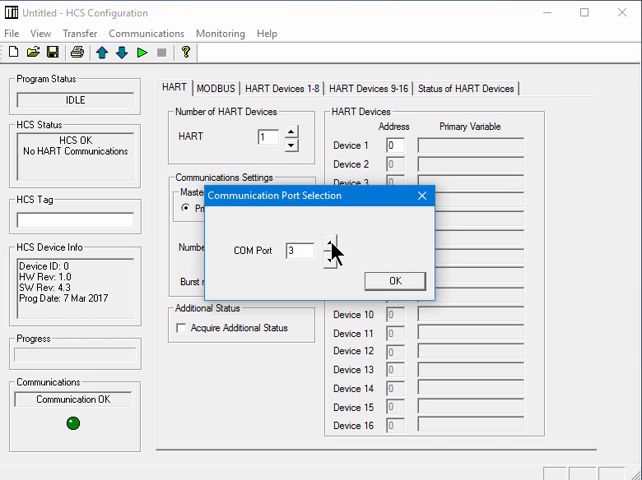
- Set the custom port to COM17, confirm it, and review the Communications and Monitoring menus
click(334, 244)
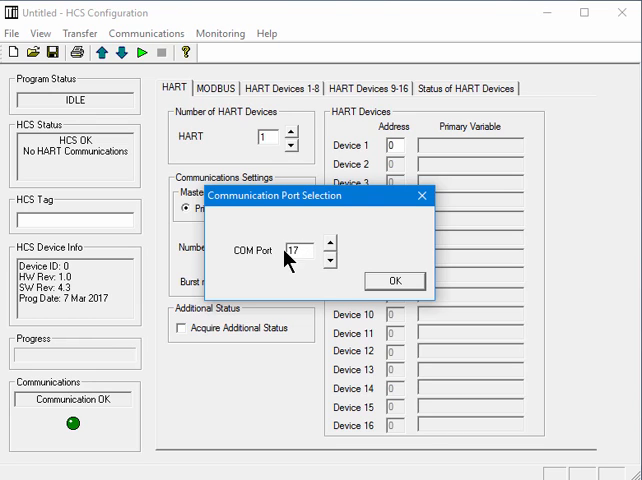
mouse_move(388, 232)
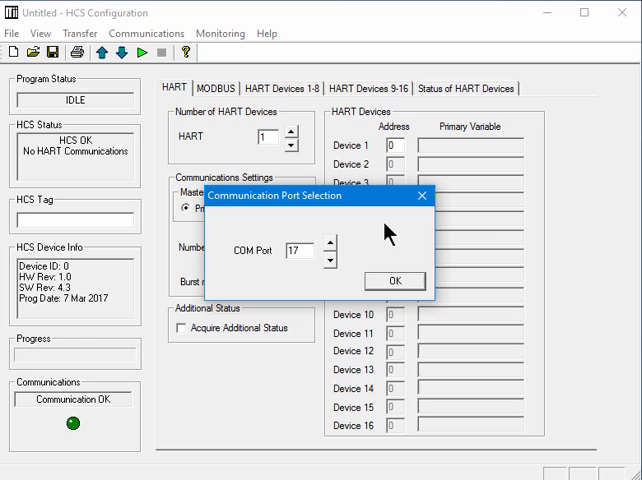
click(394, 280)
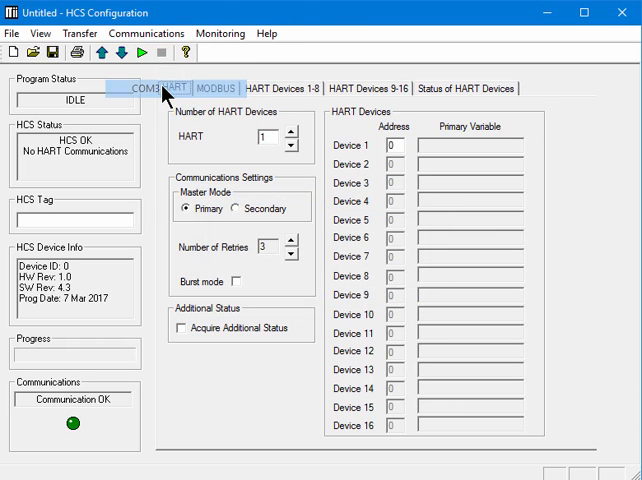
click(146, 32)
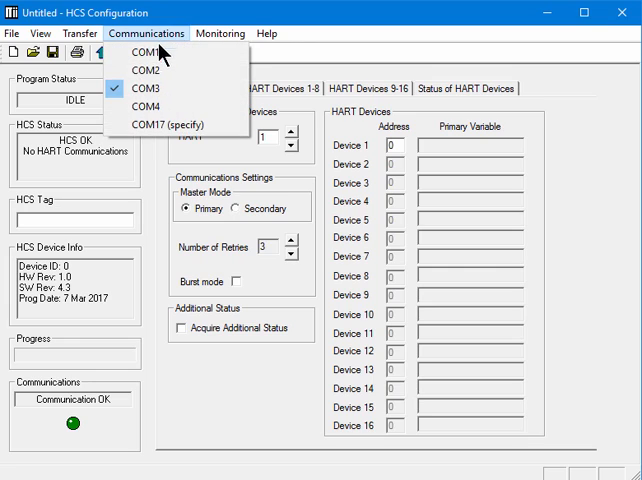
click(220, 32)
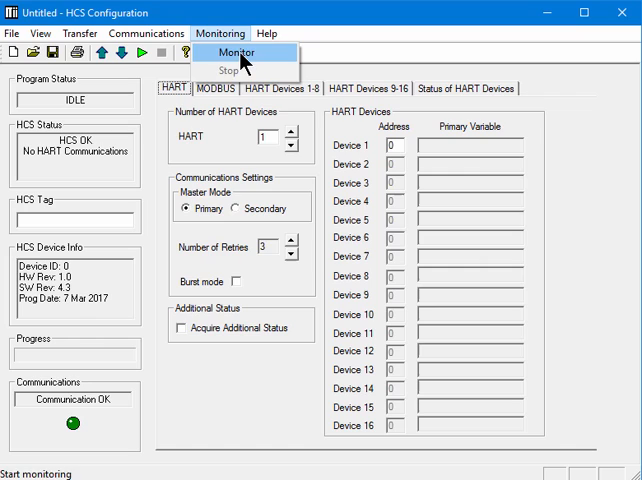
- Dismiss the Monitoring menu and show the About box reporting version 3.6.00
click(286, 32)
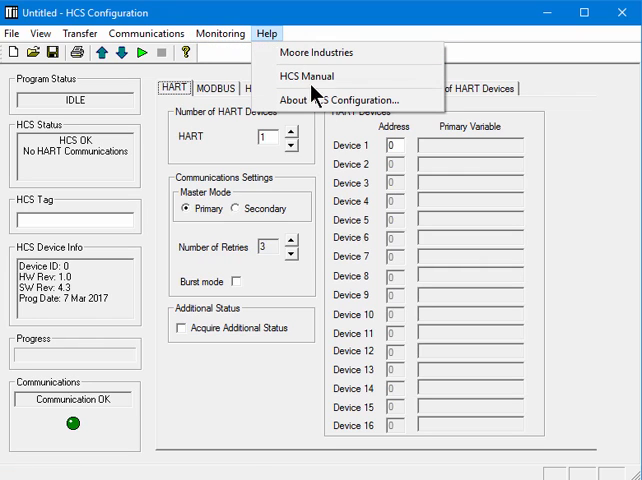
mouse_move(340, 100)
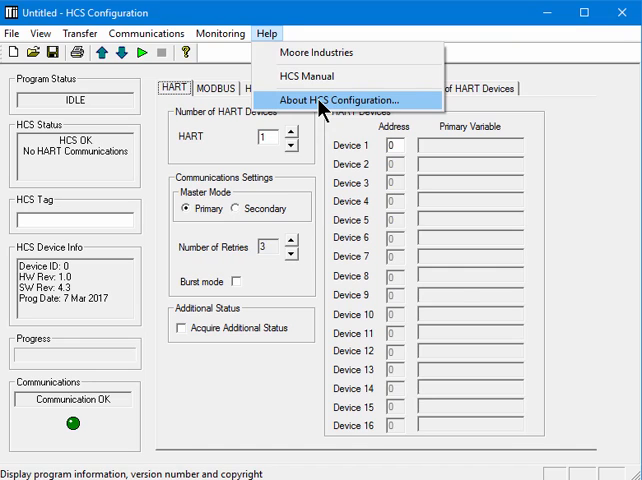
click(344, 100)
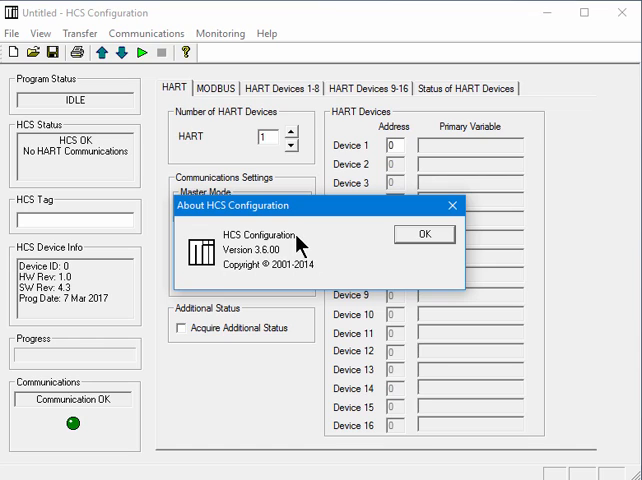
mouse_move(302, 262)
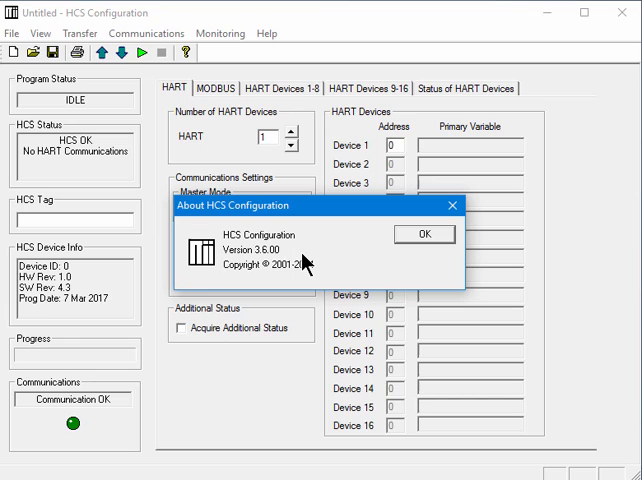
mouse_move(310, 262)
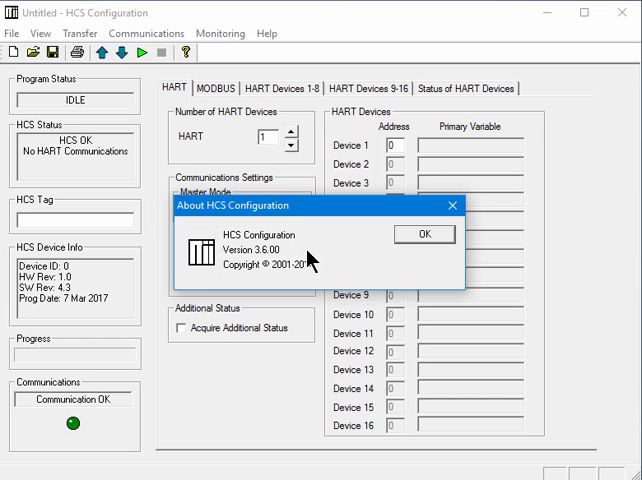
mouse_move(424, 236)
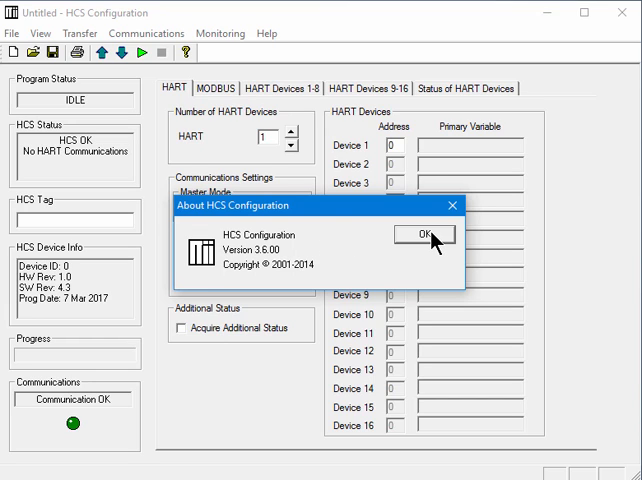
- Close the About box, view the Moore Industries company information, and close it
click(264, 32)
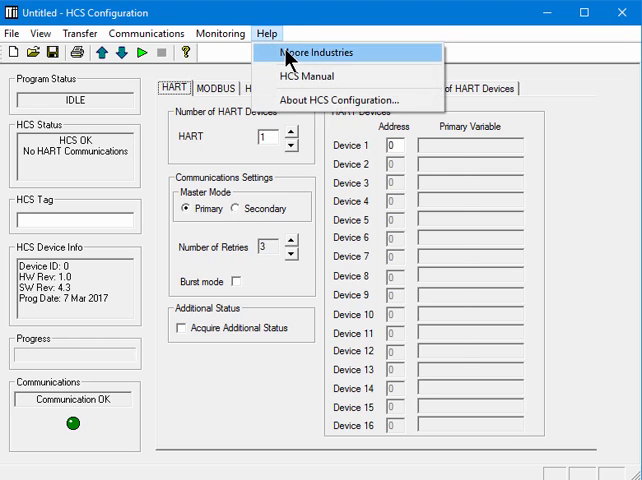
click(312, 52)
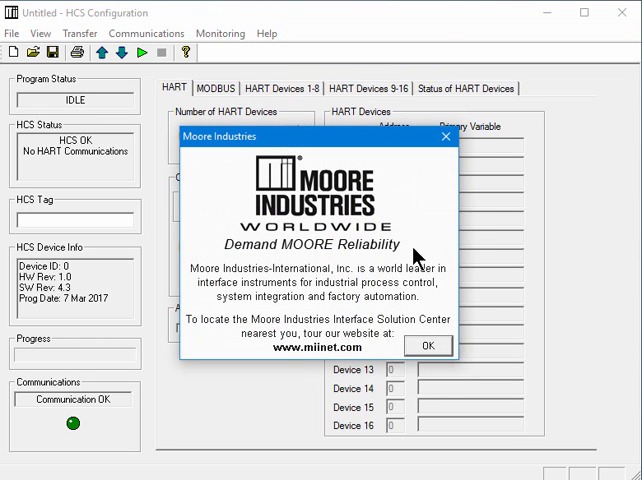
click(428, 344)
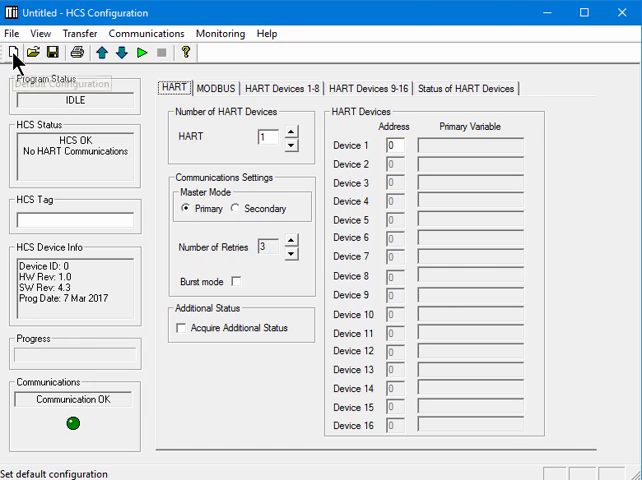
mouse_move(18, 52)
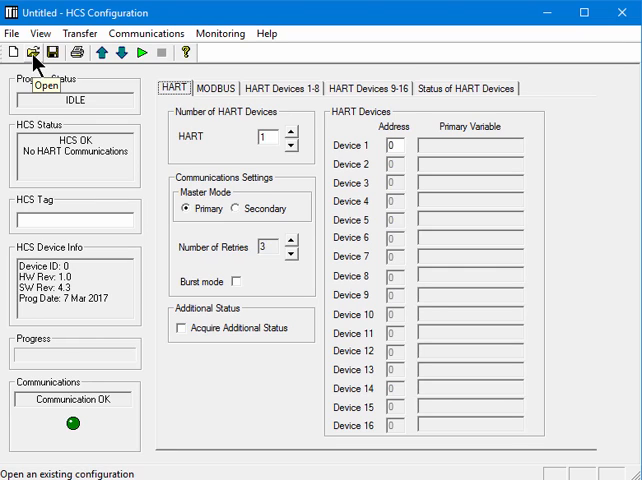
mouse_move(62, 62)
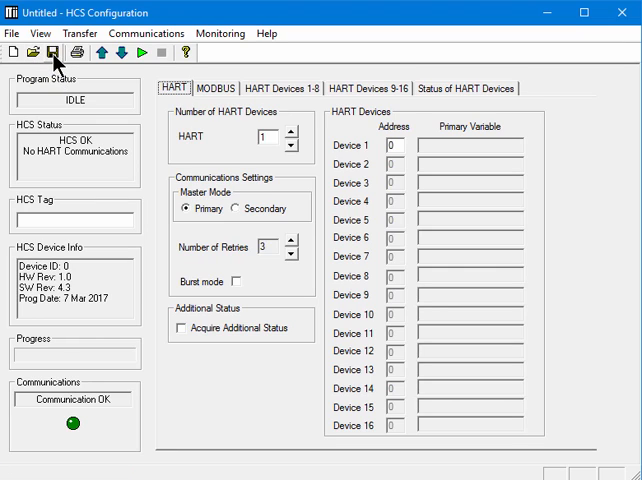
mouse_move(64, 52)
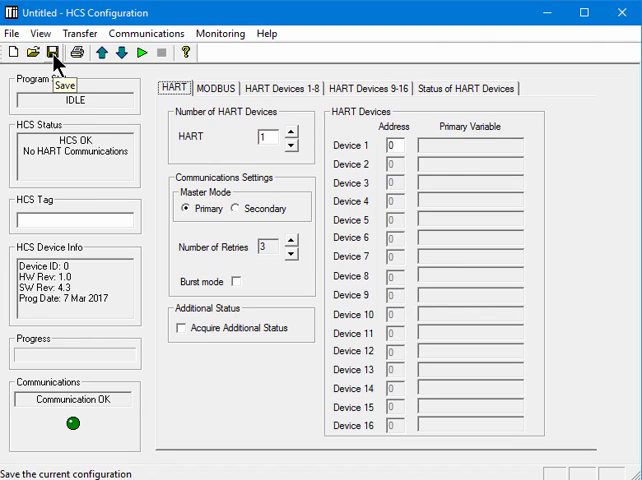
mouse_move(64, 52)
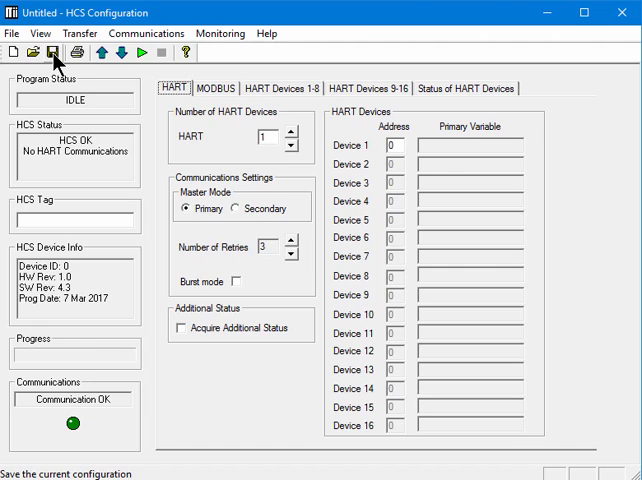
mouse_move(78, 52)
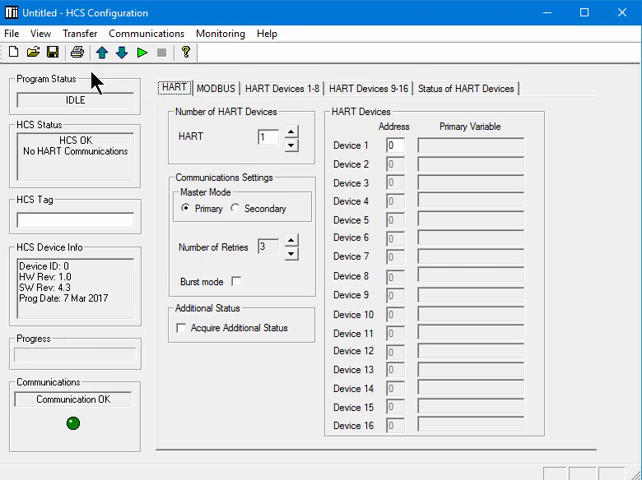
mouse_move(110, 88)
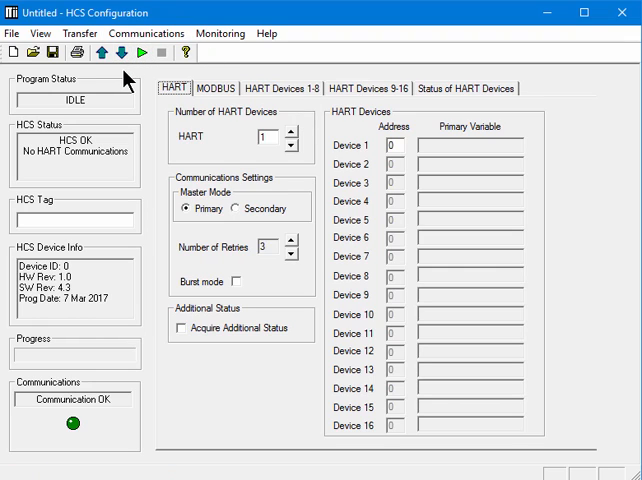
mouse_move(112, 216)
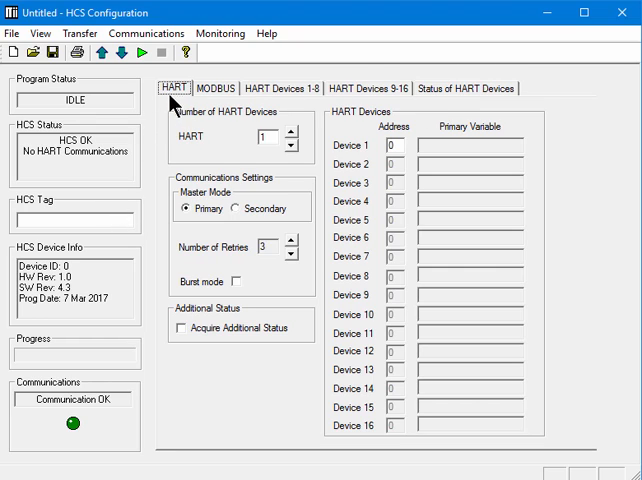
mouse_move(352, 100)
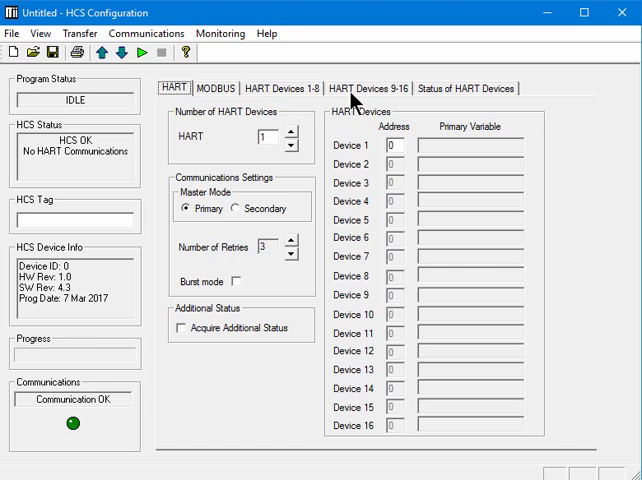
mouse_move(492, 104)
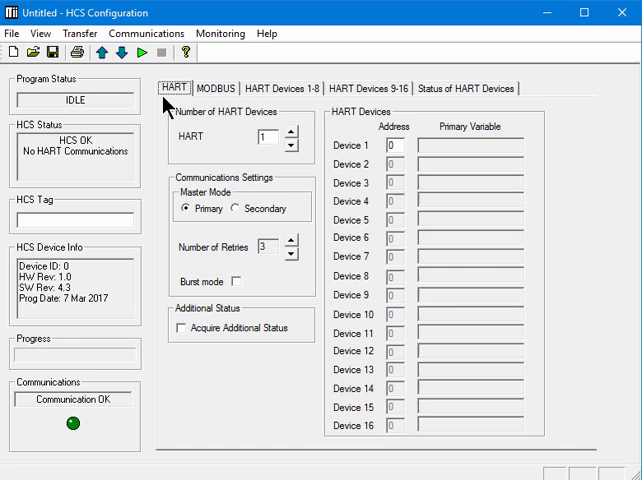
mouse_move(336, 116)
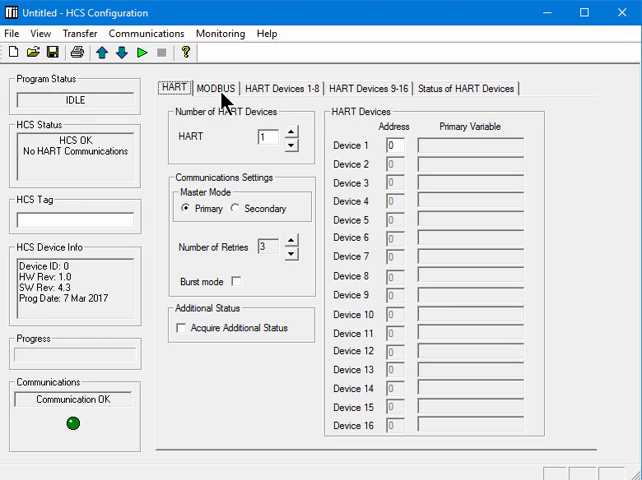
mouse_move(224, 100)
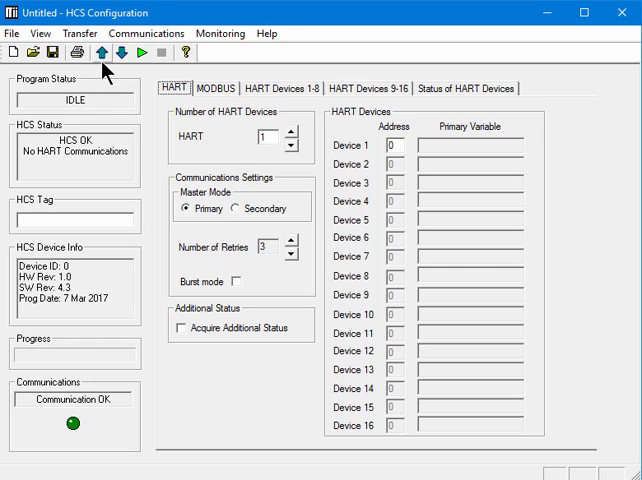
- Upload the configuration from the HCS and confirm, bringing HCS status to OK
click(96, 52)
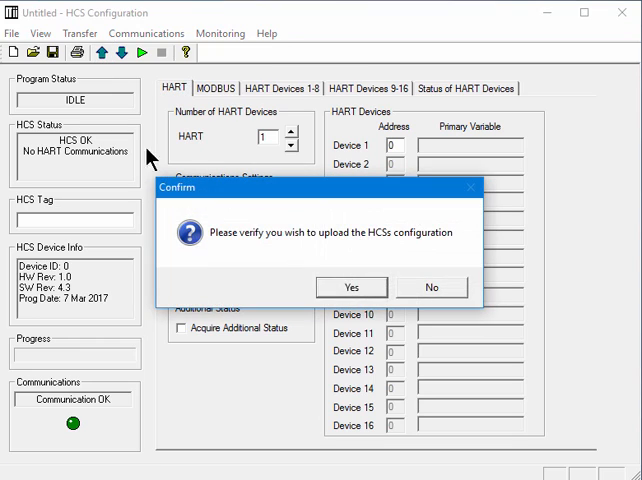
click(352, 288)
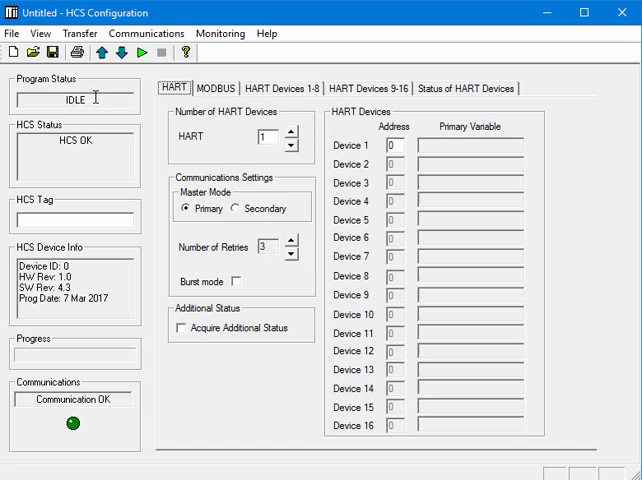
mouse_move(94, 148)
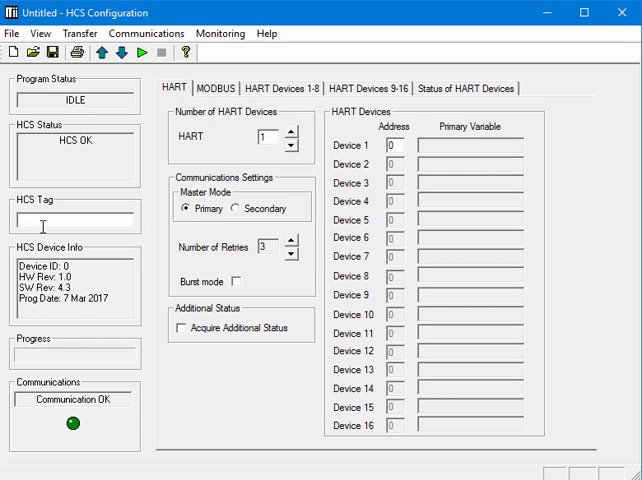
- Enter HART 1 as the HCS tag
text(HART 1)
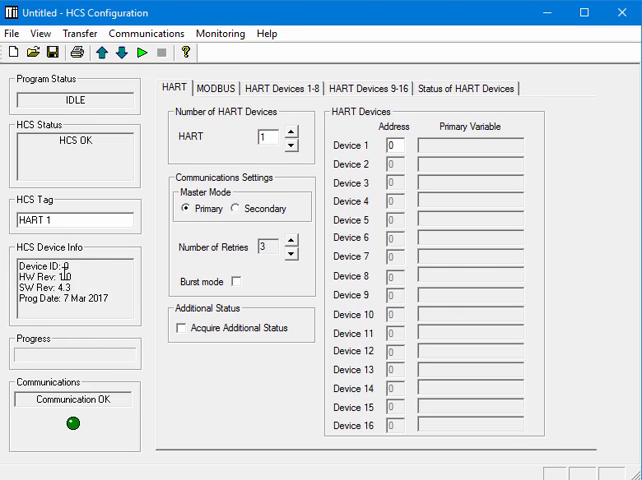
mouse_move(84, 270)
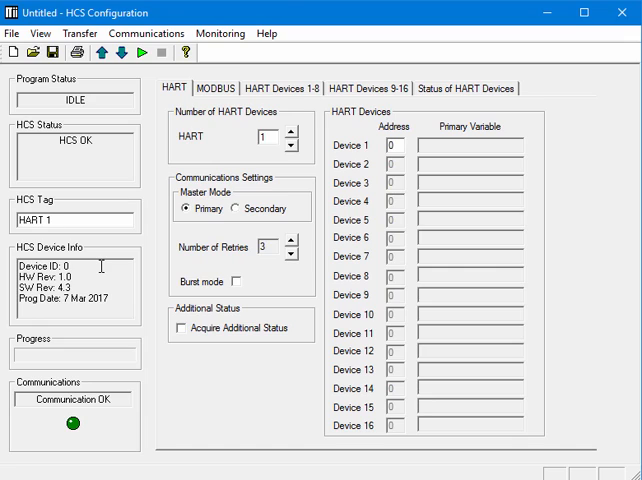
click(64, 212)
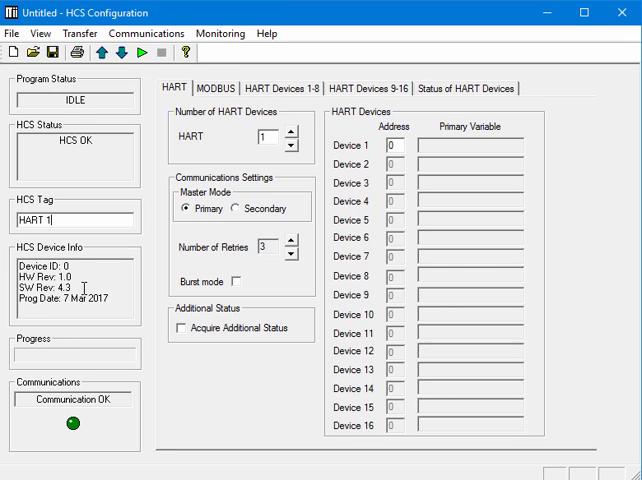
mouse_move(40, 350)
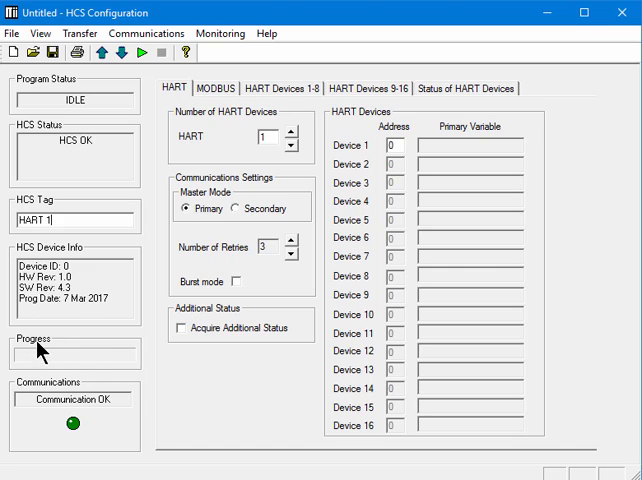
mouse_move(92, 368)
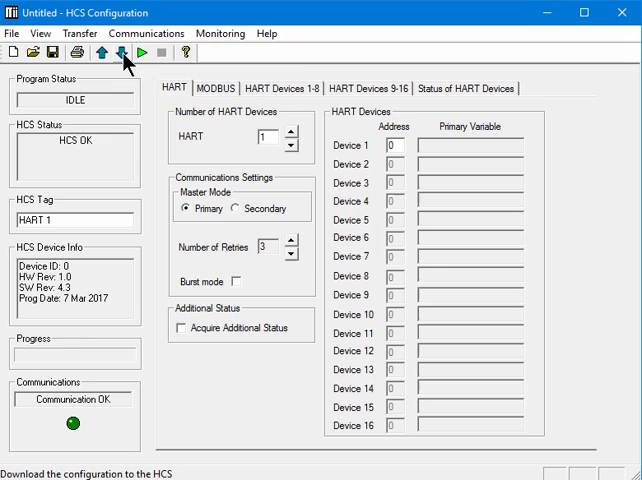
- Download the HART 1 configuration to the HCS, confirm, and start monitoring
click(120, 52)
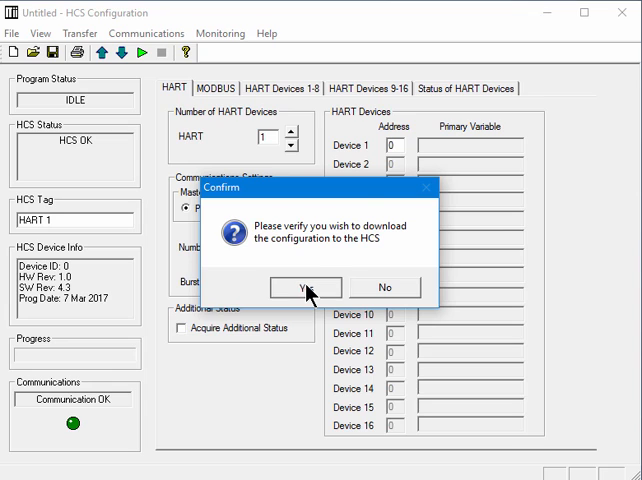
click(304, 288)
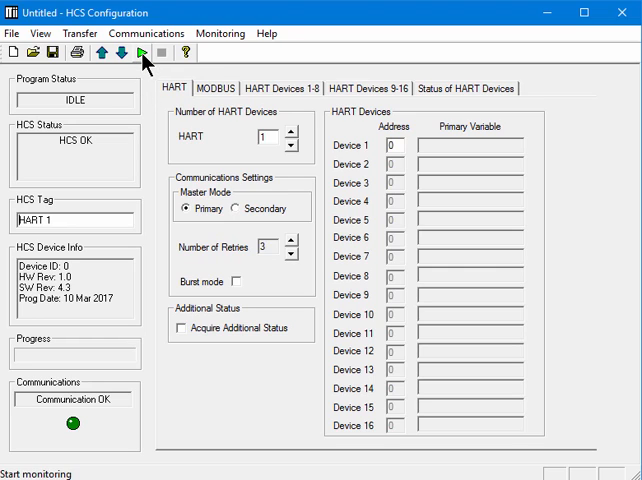
click(140, 54)
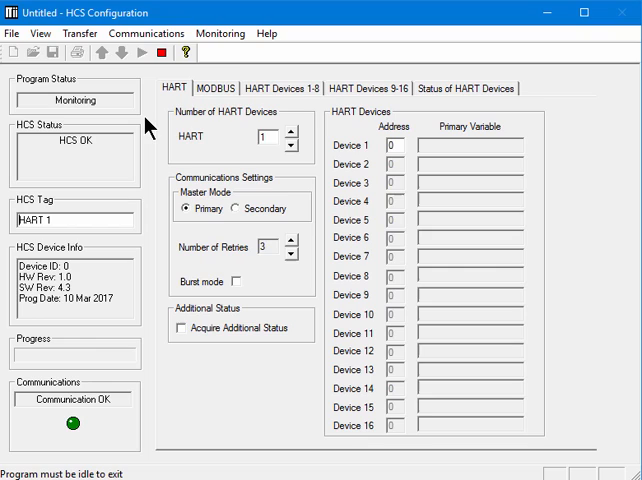